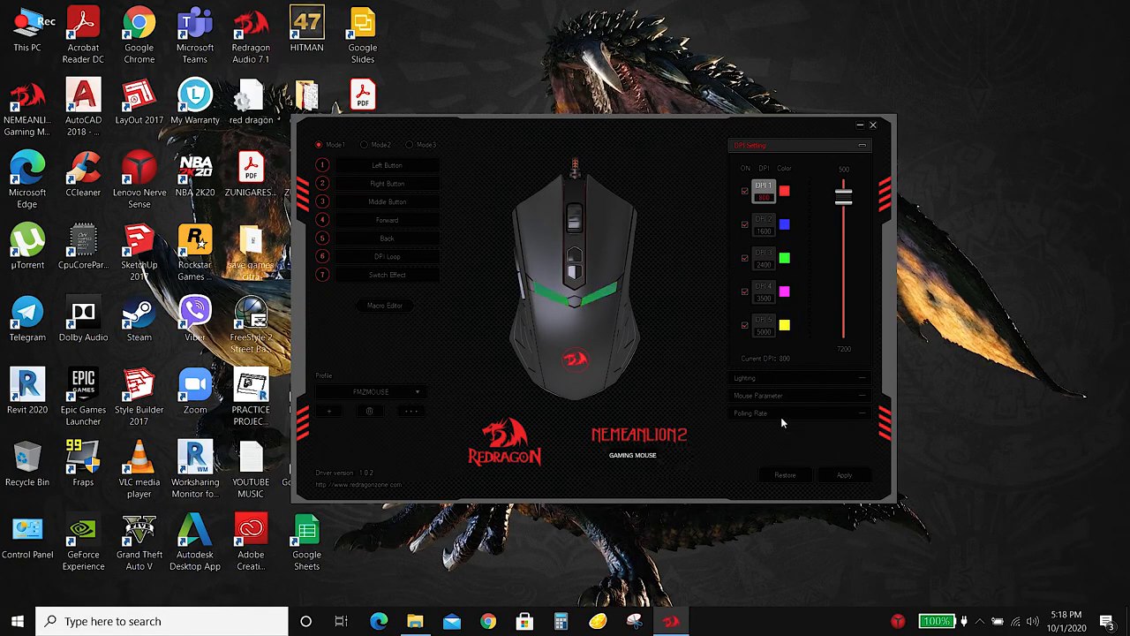
Select the DPI 2 level (1600 DPI) and nudge its slider value
{"action": "left_click", "coordinate": [763, 225]}
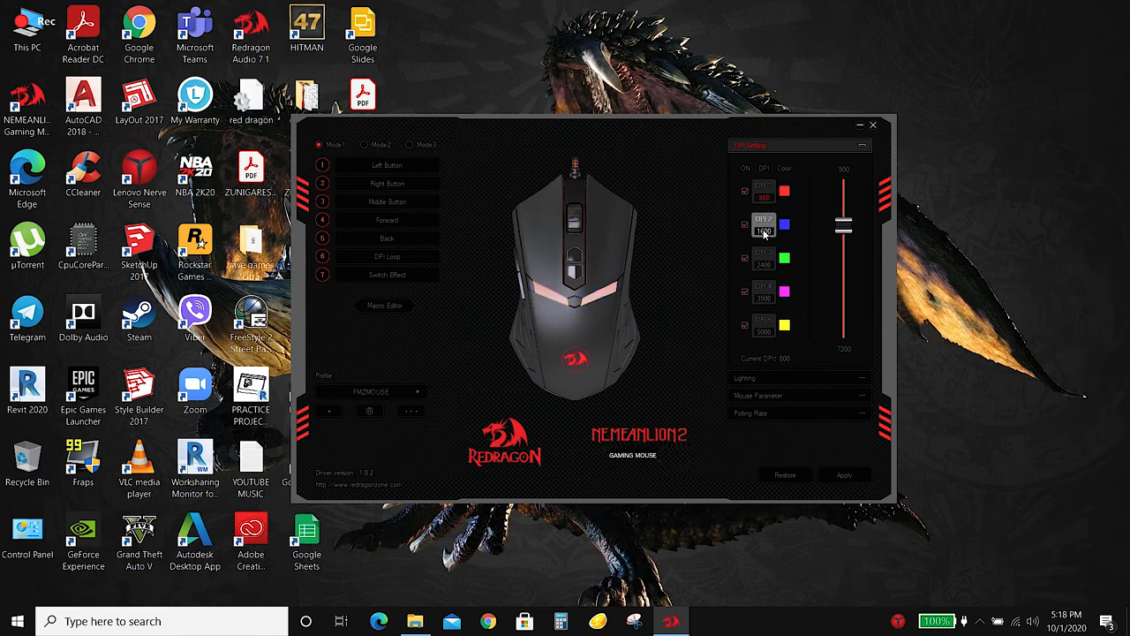
{"action": "left_click_drag", "start_coordinate": [843, 230], "coordinate": [843, 239]}
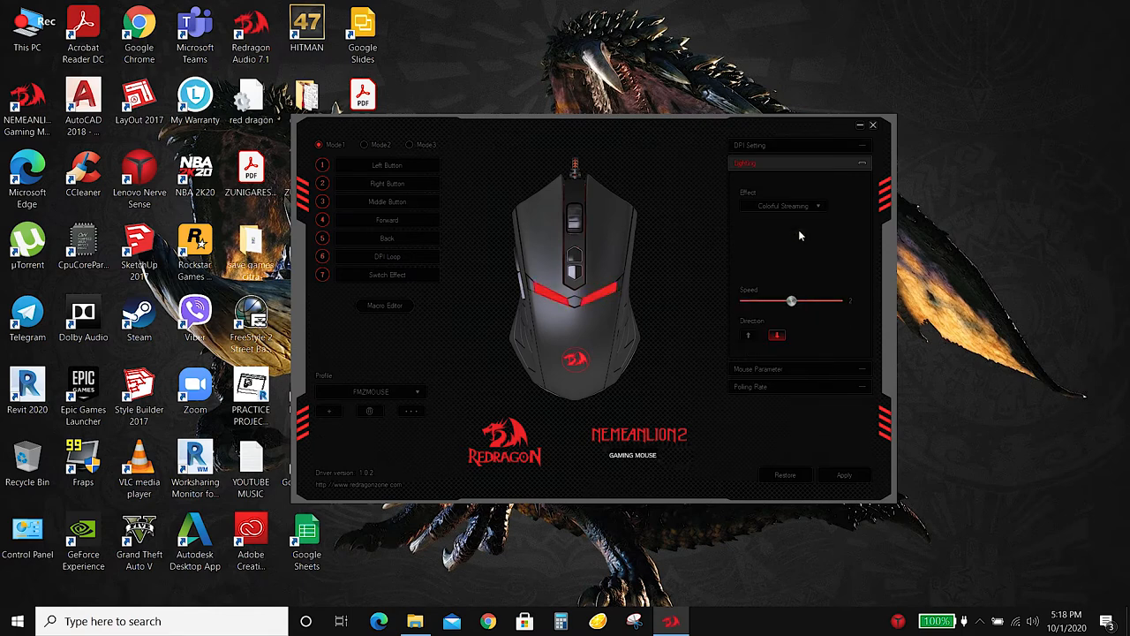
Set the lighting effect to Breathing and show the polling rate choices
{"action": "left_click", "coordinate": [783, 206]}
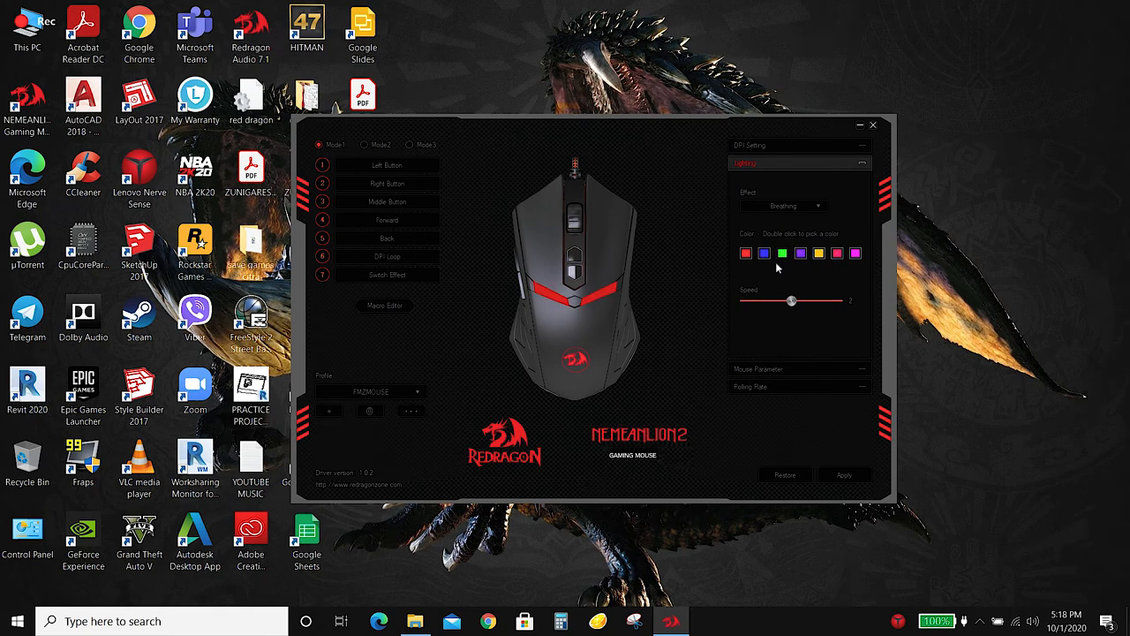
{"action": "left_click", "coordinate": [782, 205]}
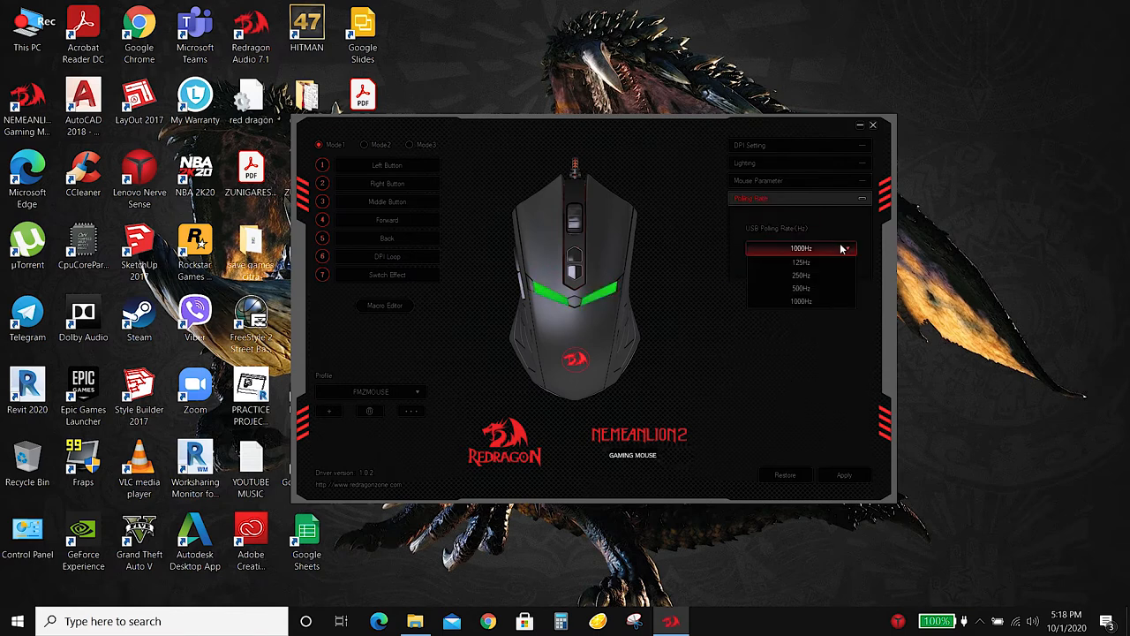
Keep 1000Hz polling, view Left Button assignments, and list profiles with FMZMOUSE current
{"action": "left_click", "coordinate": [799, 248]}
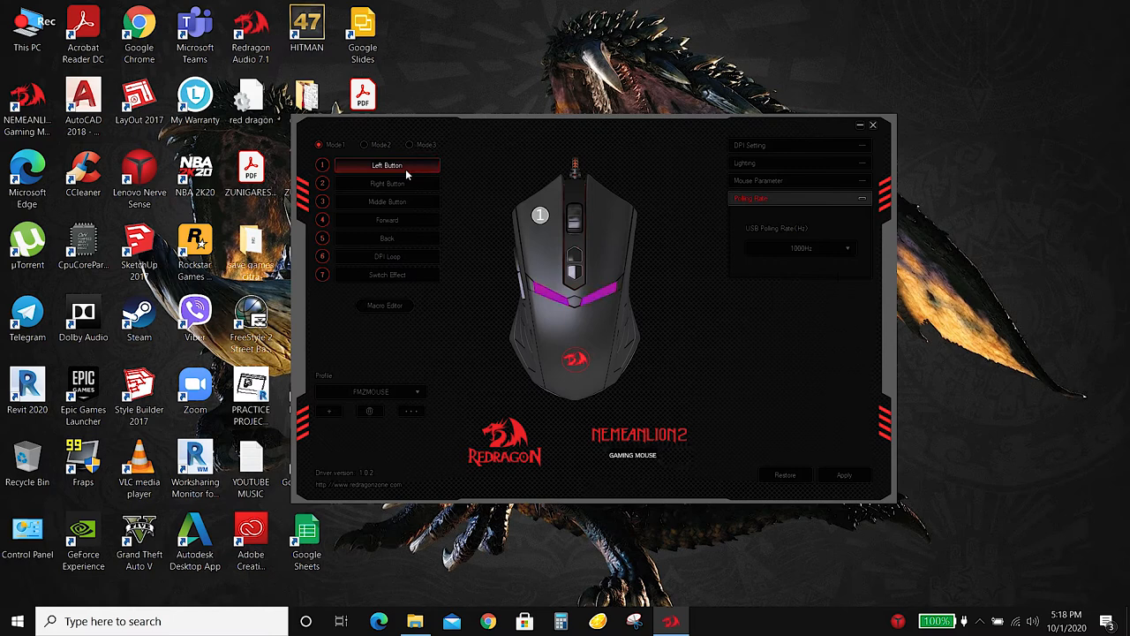
{"action": "left_click", "coordinate": [386, 201]}
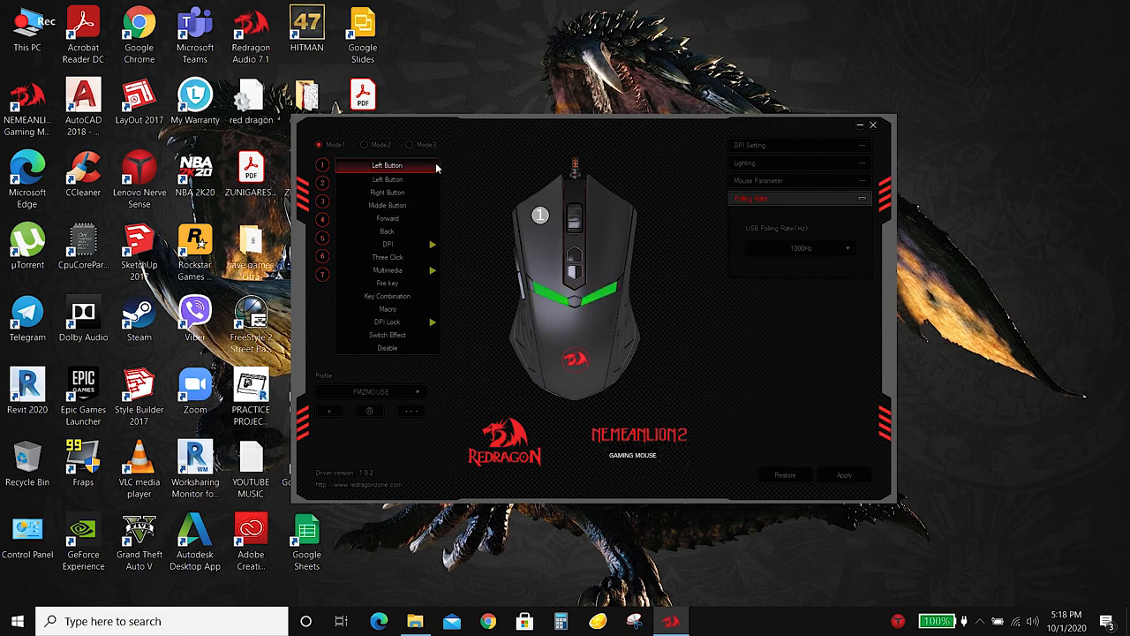
{"action": "left_click", "coordinate": [371, 391]}
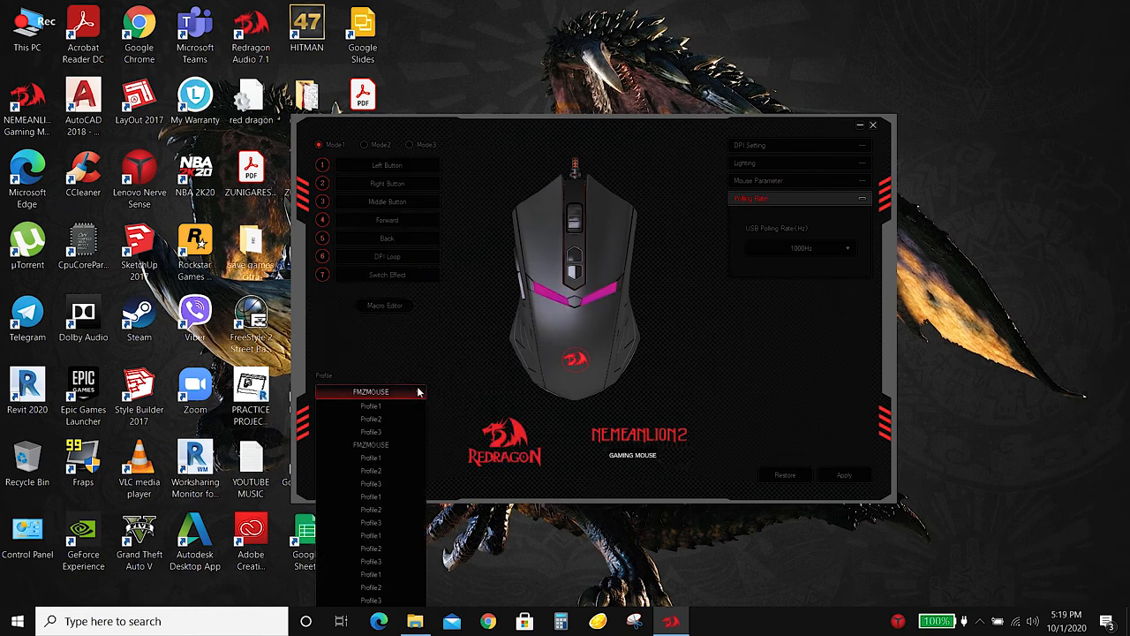